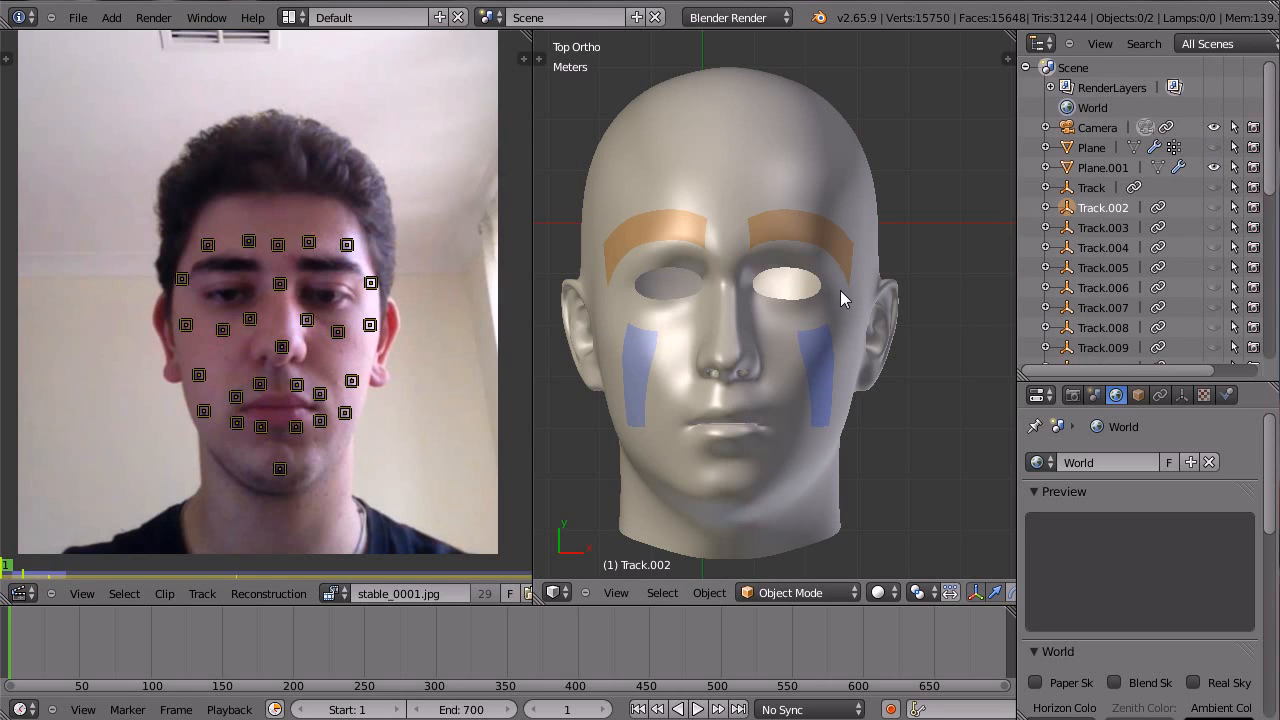
mouse_move(380, 436)
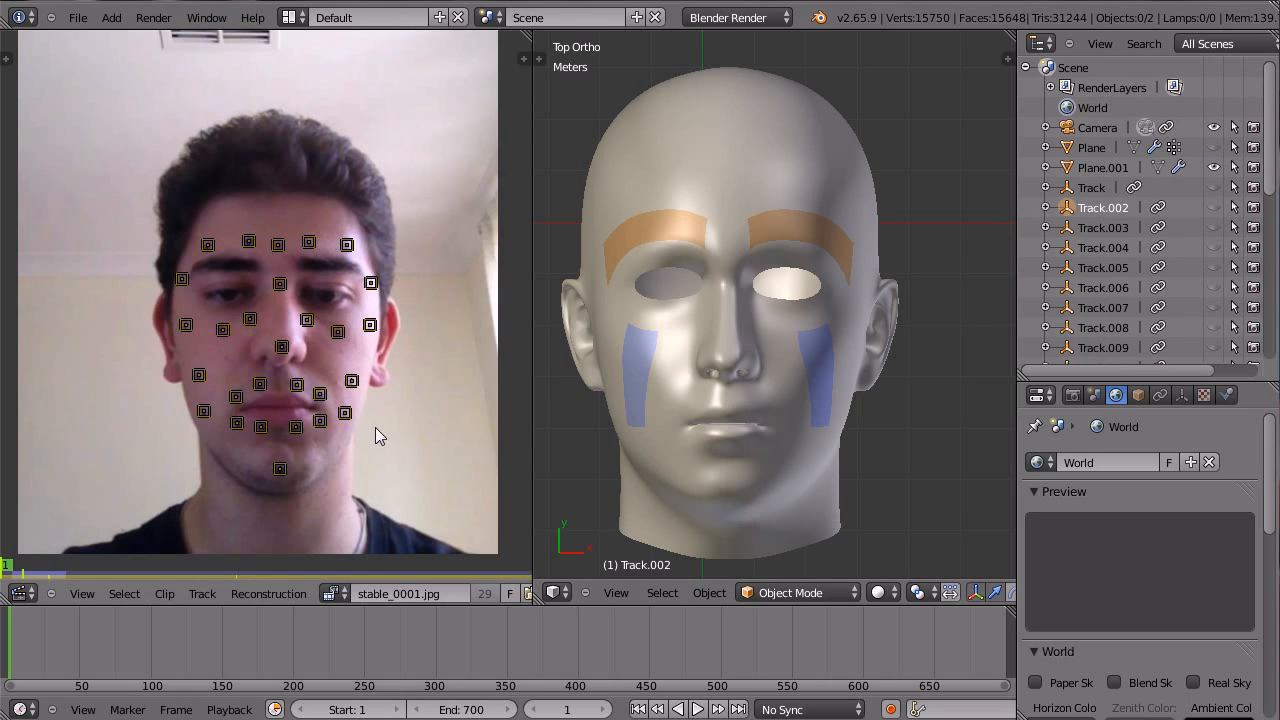
mouse_move(400, 592)
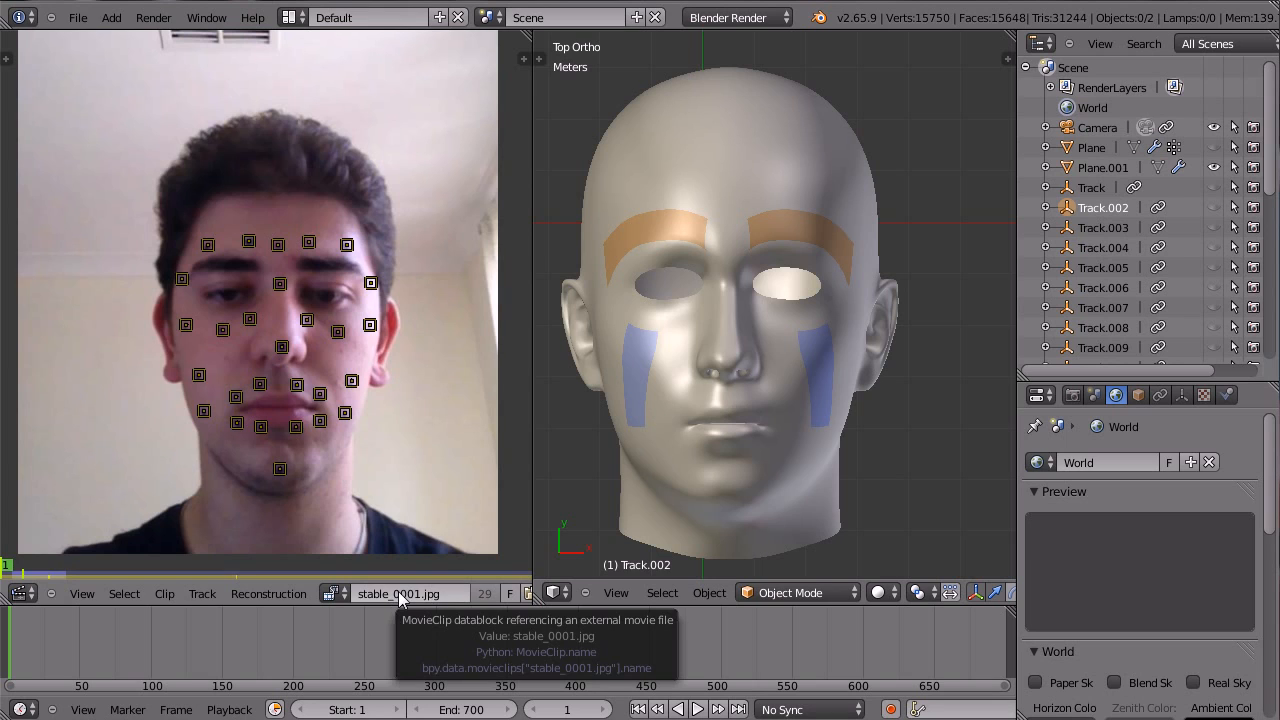
mouse_move(528, 320)
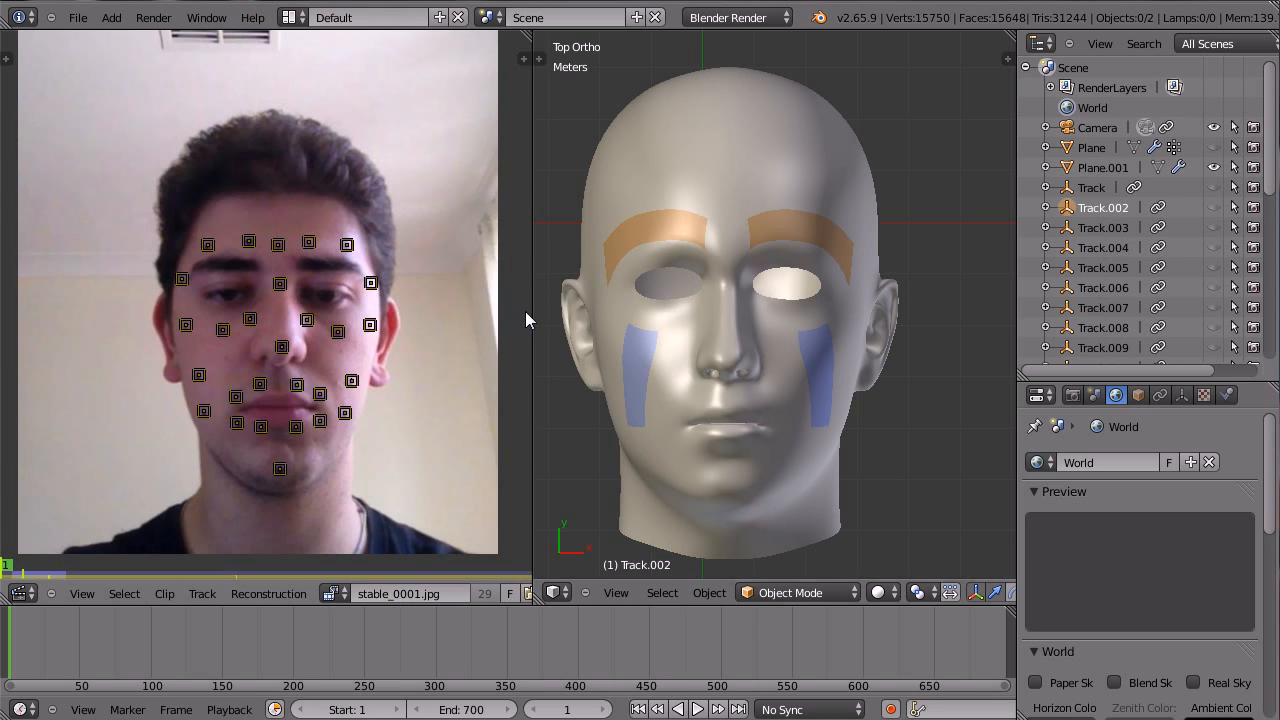
mouse_move(944, 368)
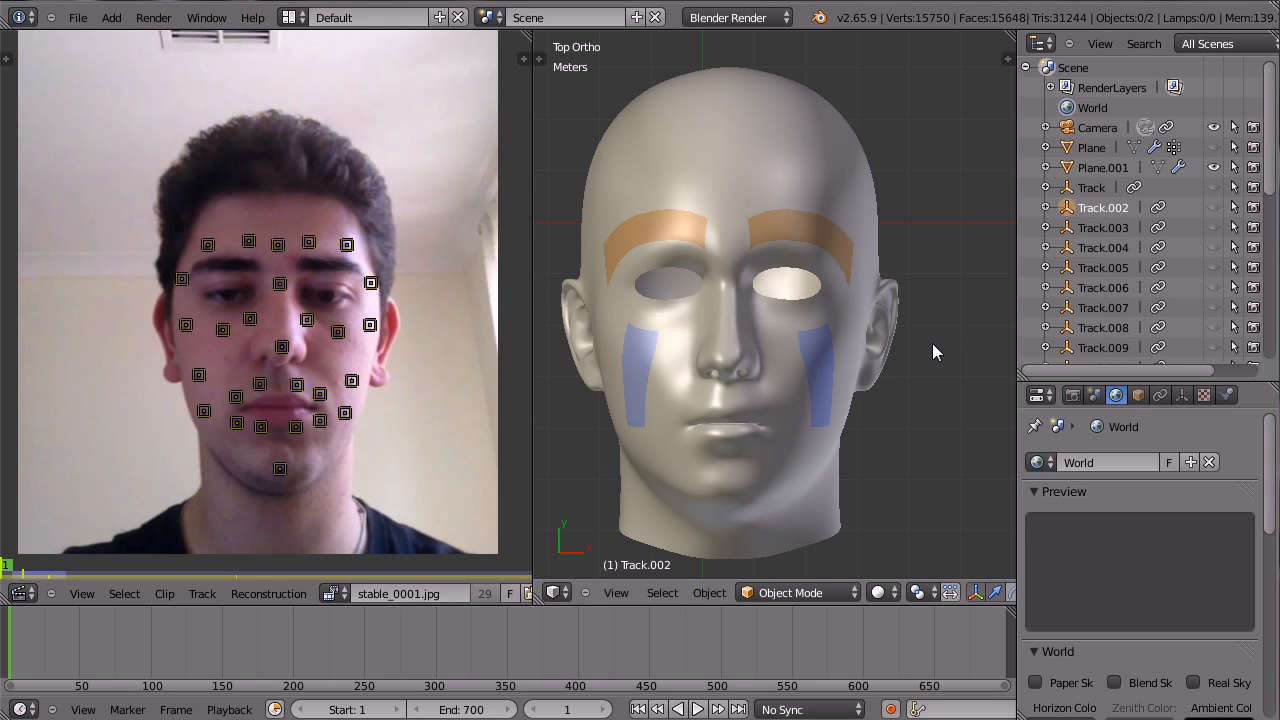
Step: Select the head to inspect its Mesh Deform modifier, then select the Plane cage mesh
click(696, 708)
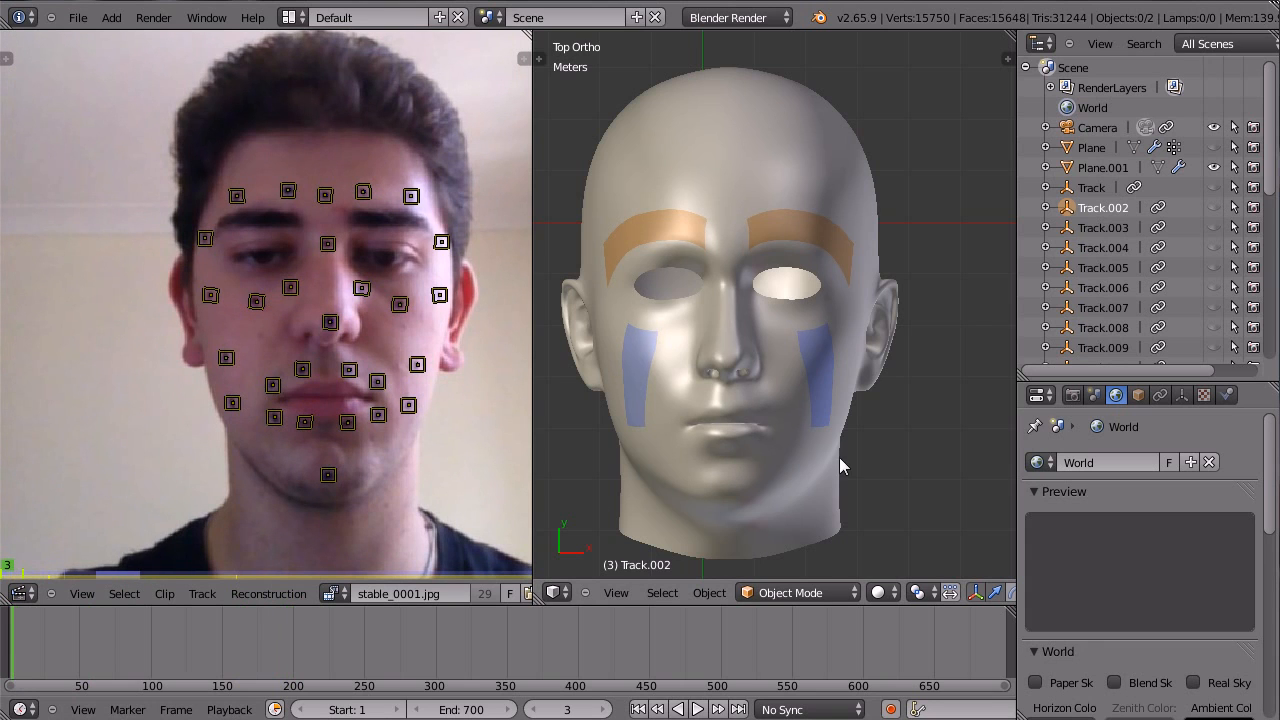
click(1102, 168)
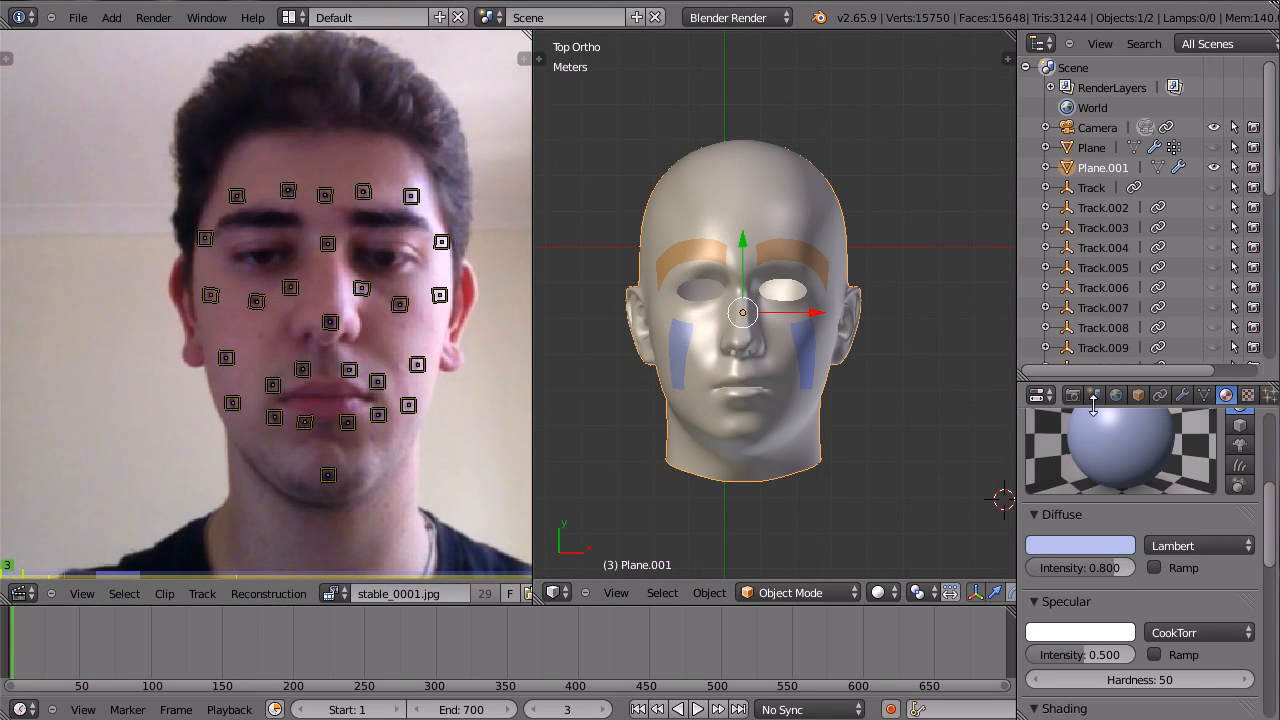
click(1188, 396)
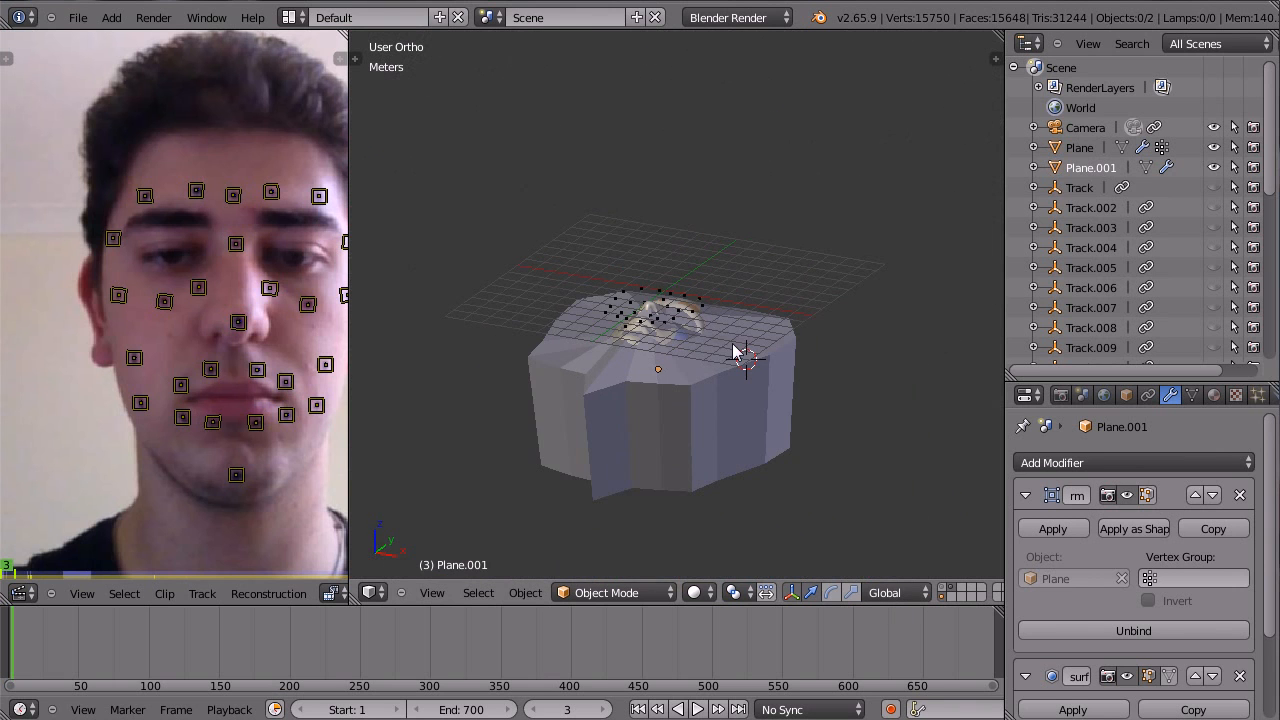
click(1080, 148)
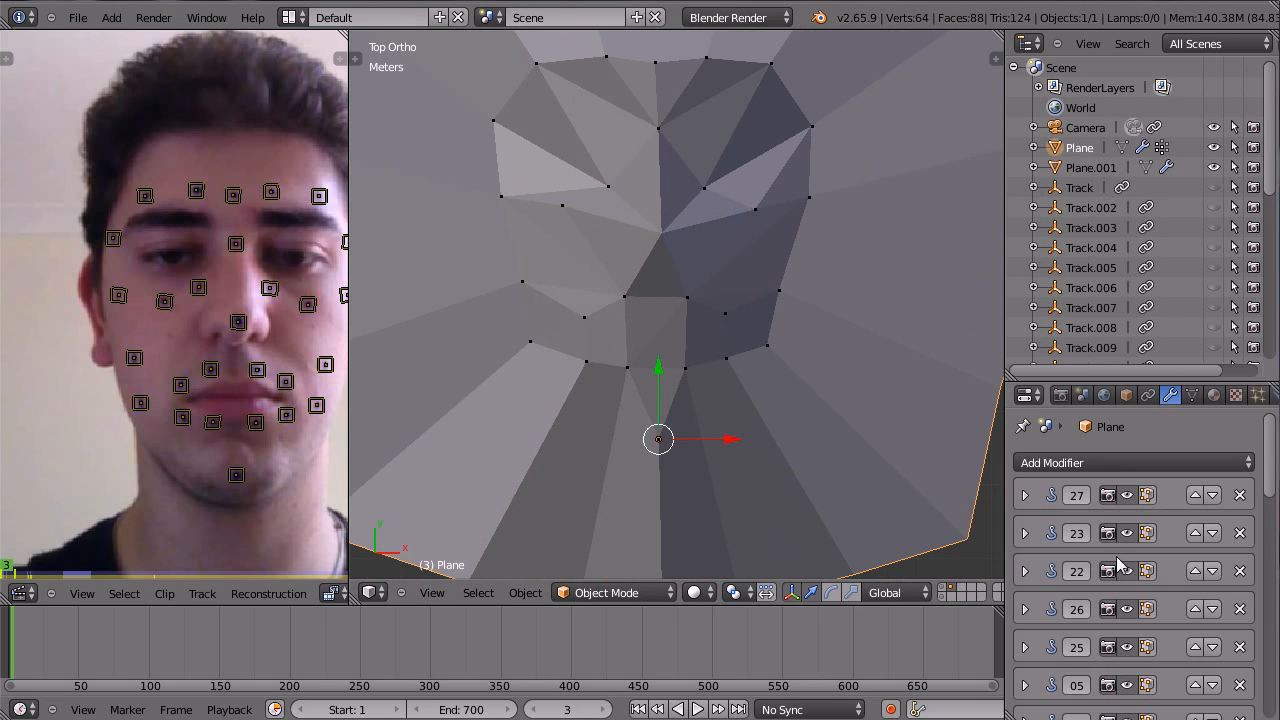
Step: Expand a Hook modifier to reveal its Track target, then display only the track empties
click(1024, 494)
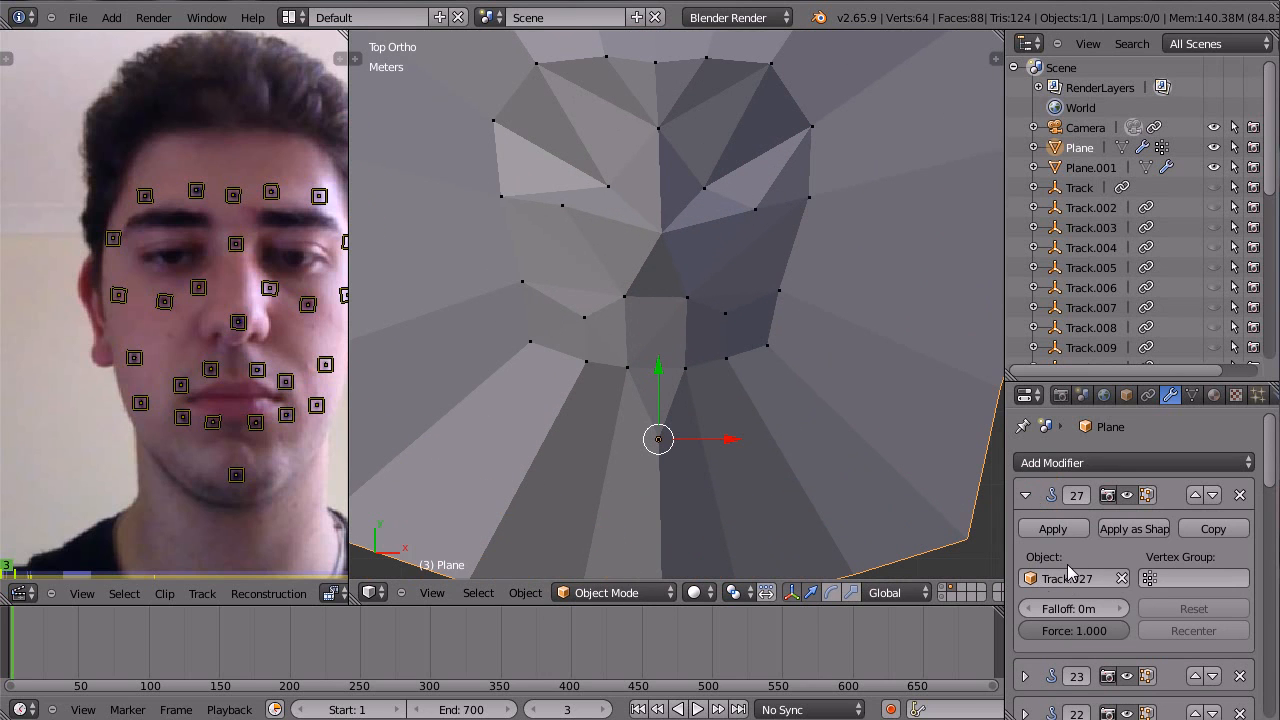
key(Tab)
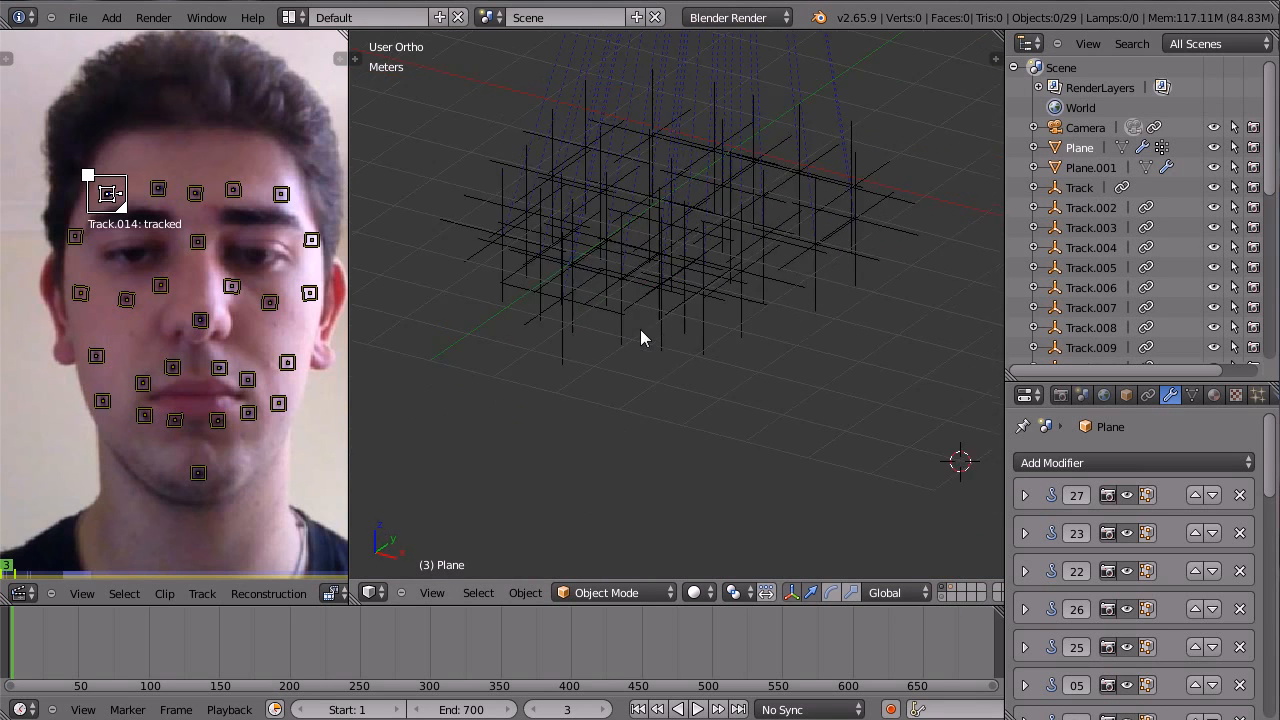
Step: Select track empties, including Track.005, to check they follow the face footage
click(528, 264)
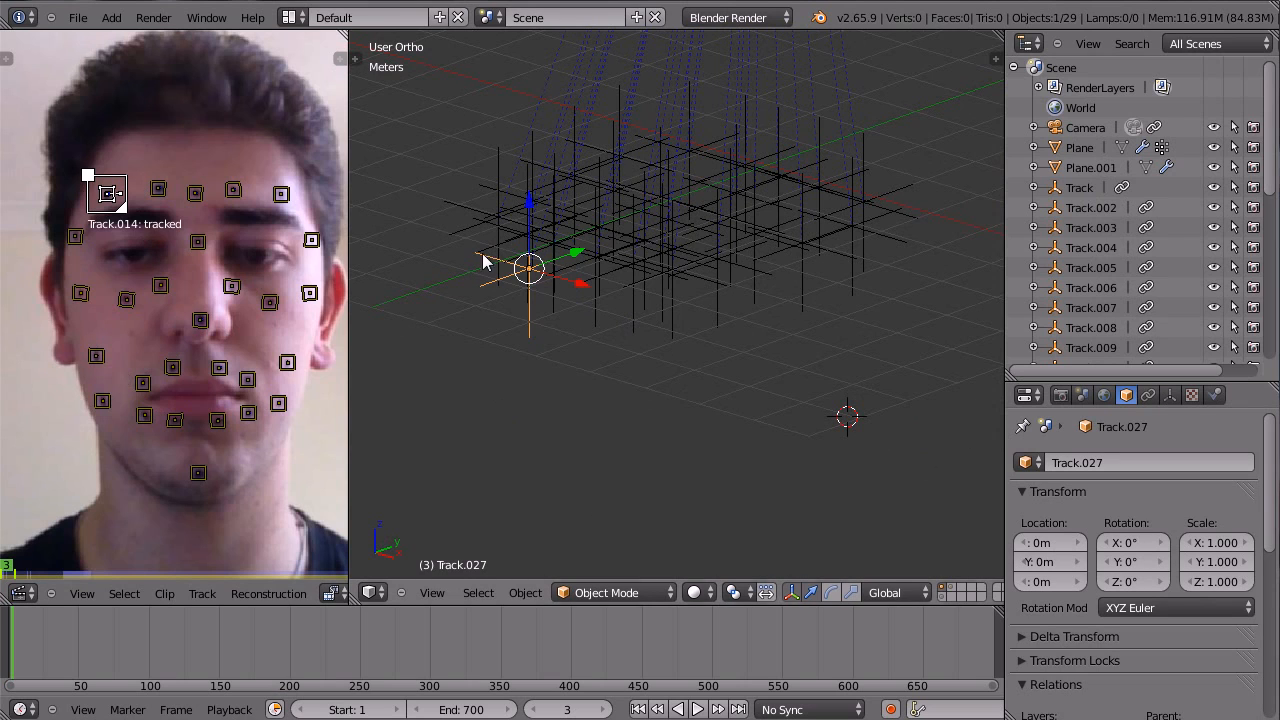
click(696, 708)
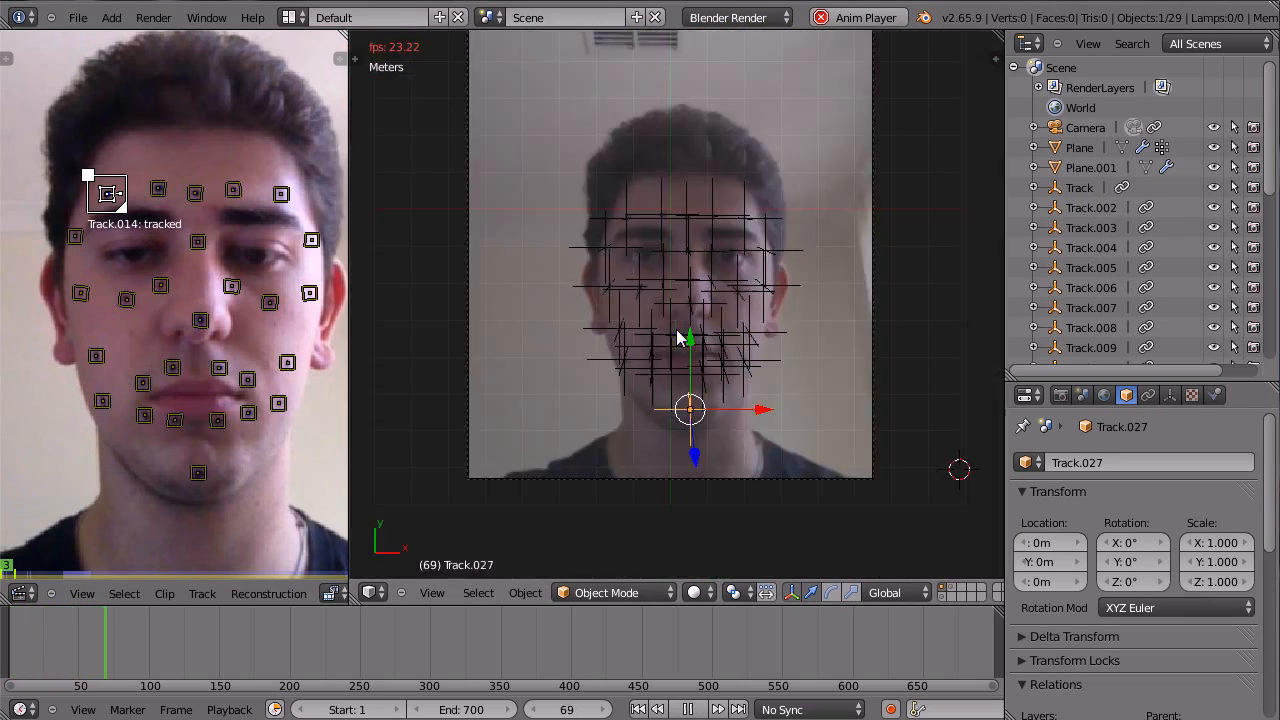
click(716, 708)
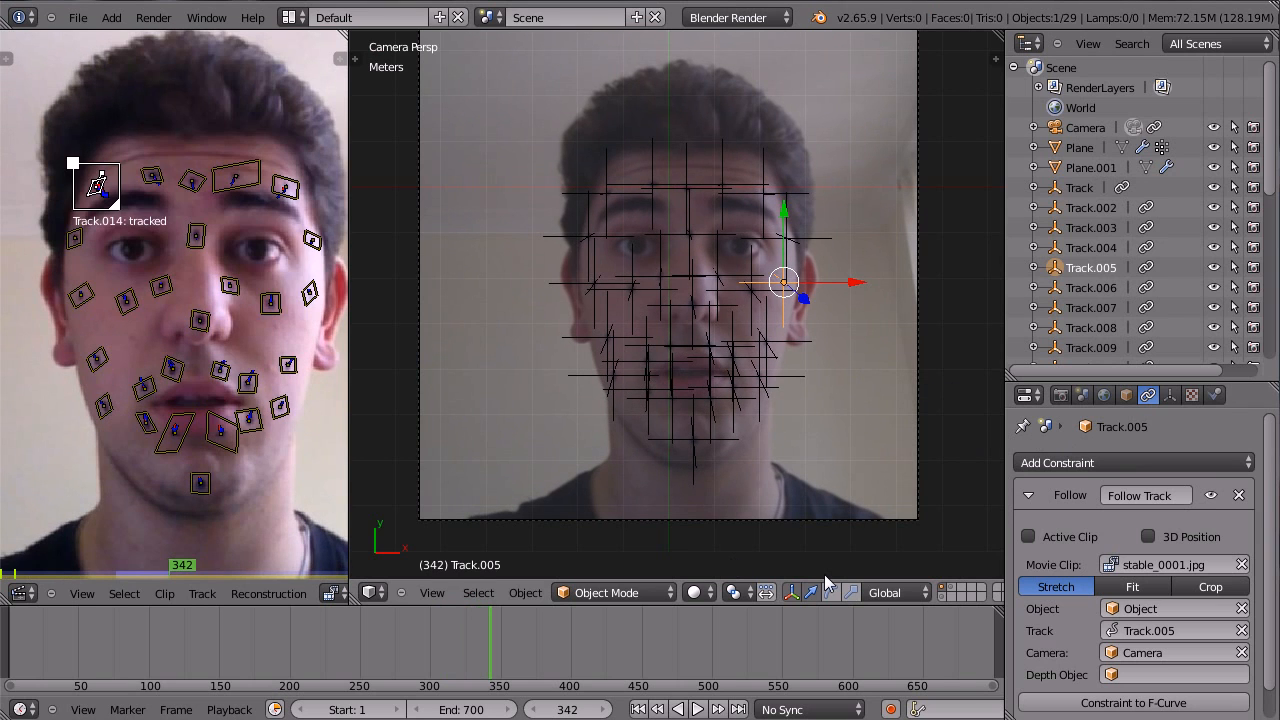
mouse_move(490, 664)
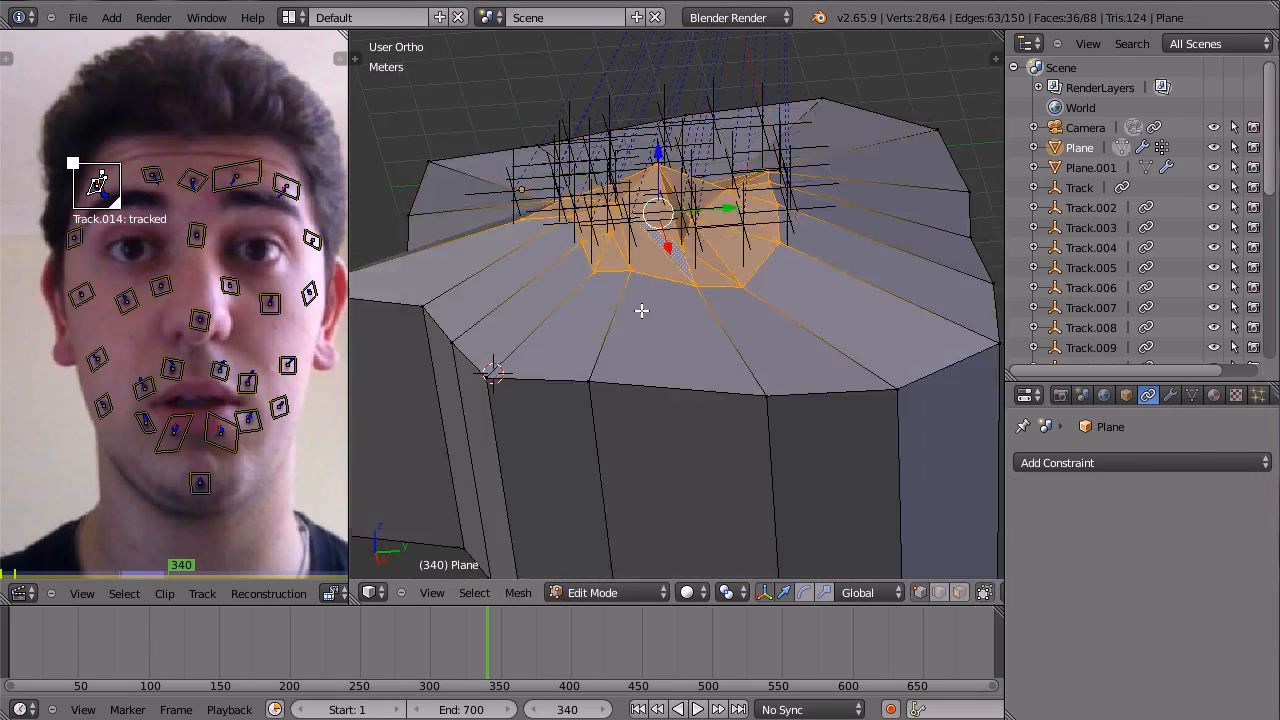
Step: View the cage from top, hide the empties, and enlarge the tracked footage view
key(KP_7)
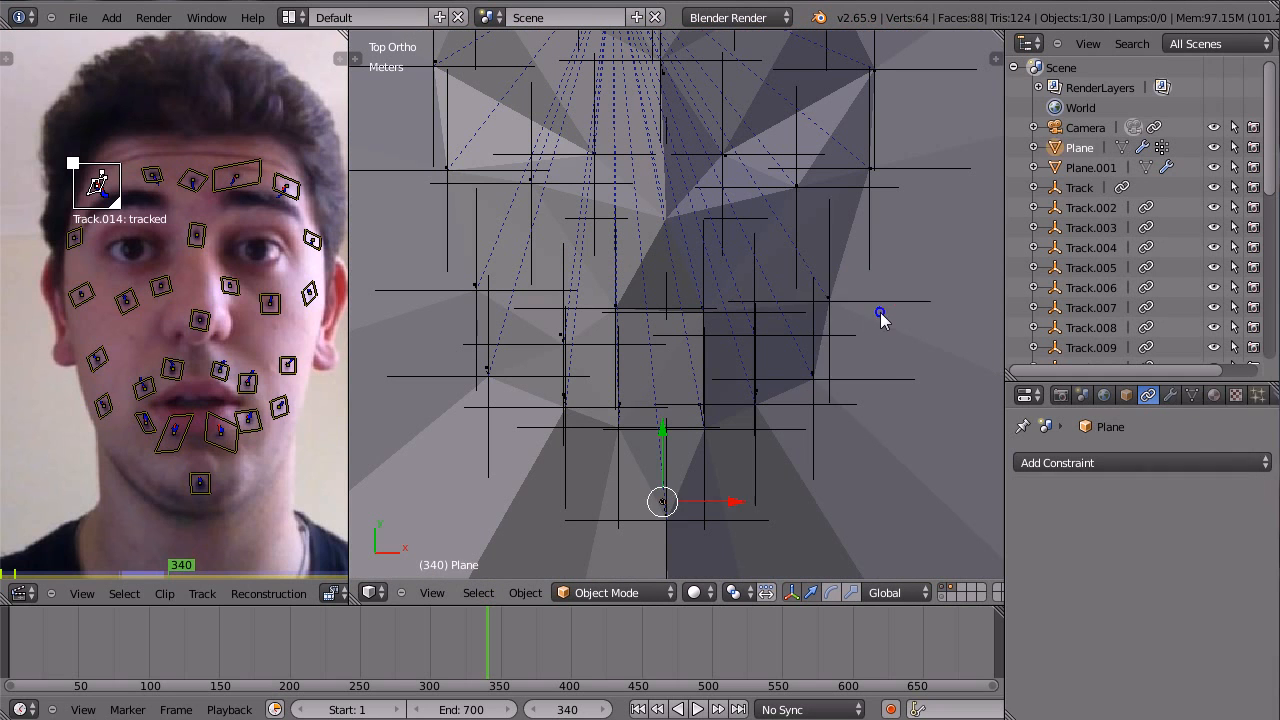
key(Tab)
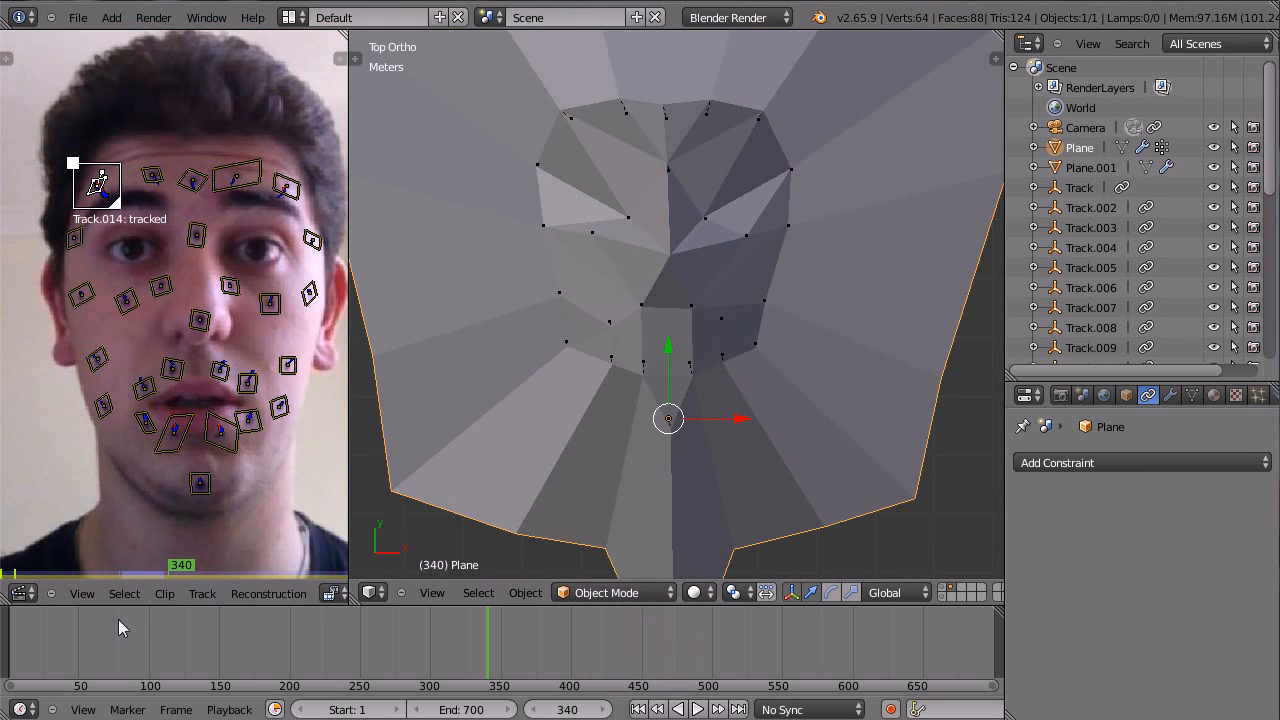
click(678, 708)
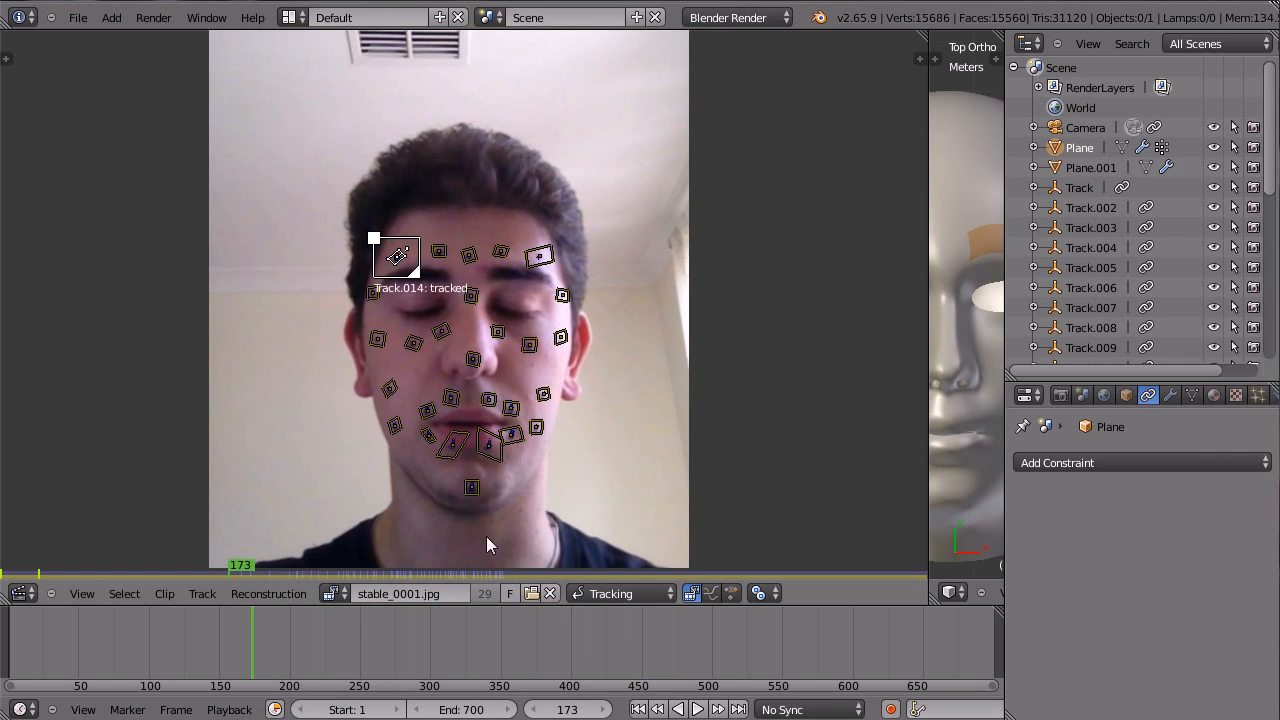
Step: Keep the stabilized footage clip and scrub ahead through the frames to 494
click(410, 592)
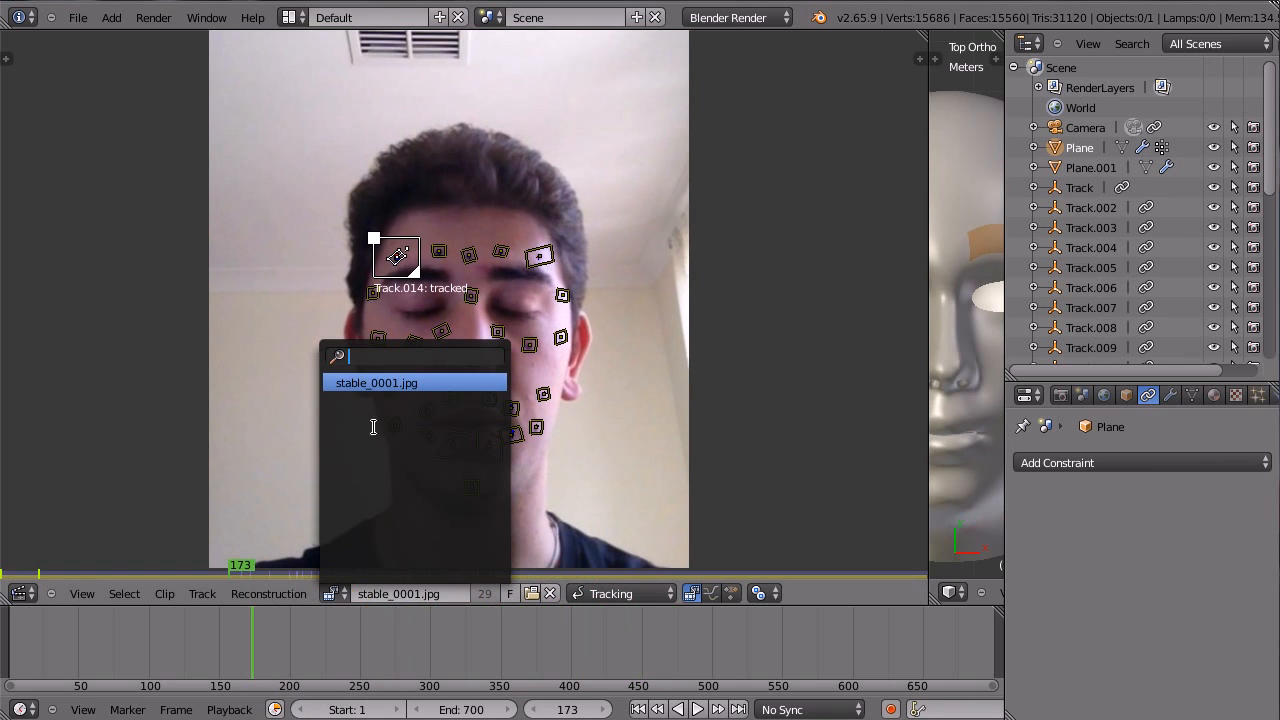
mouse_move(748, 642)
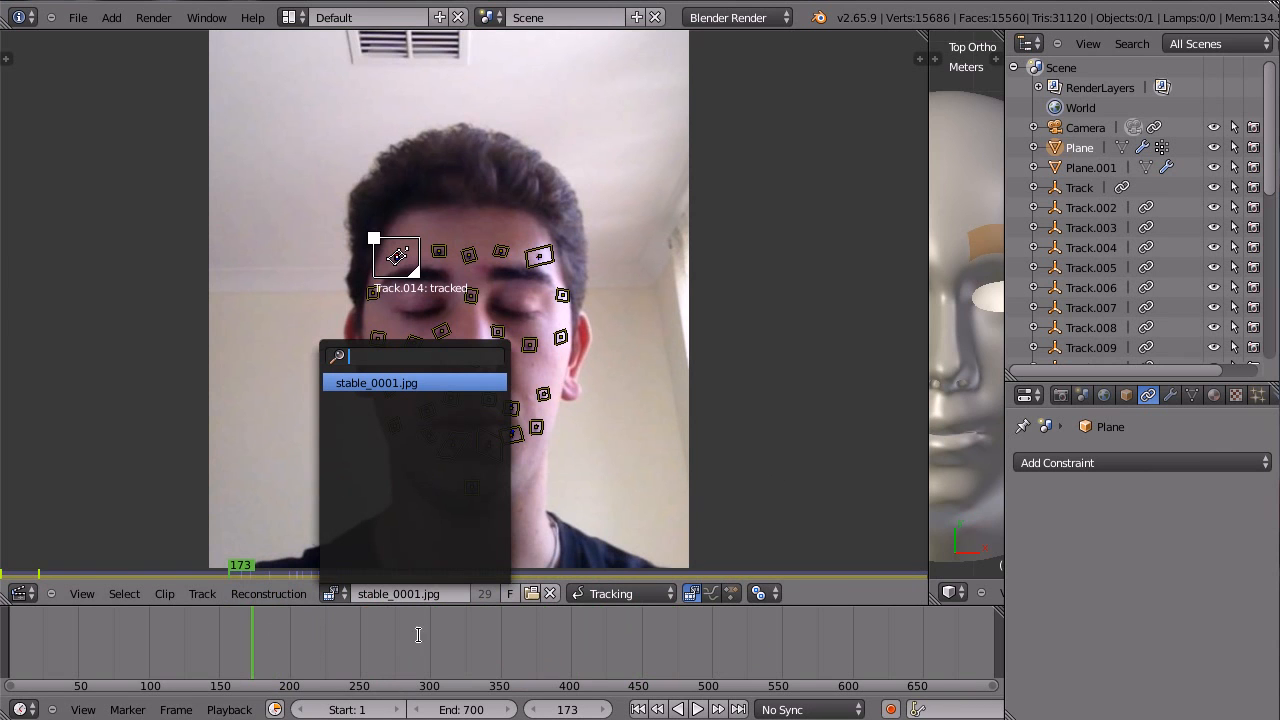
click(256, 658)
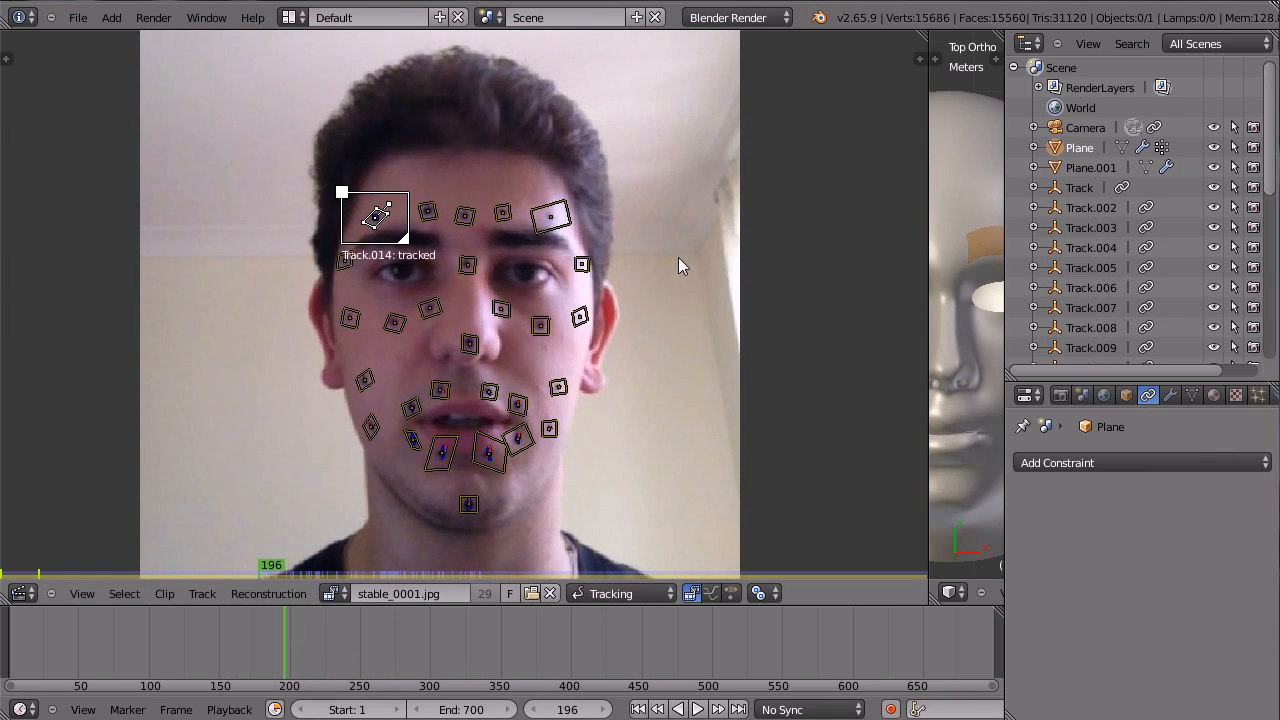
mouse_move(664, 290)
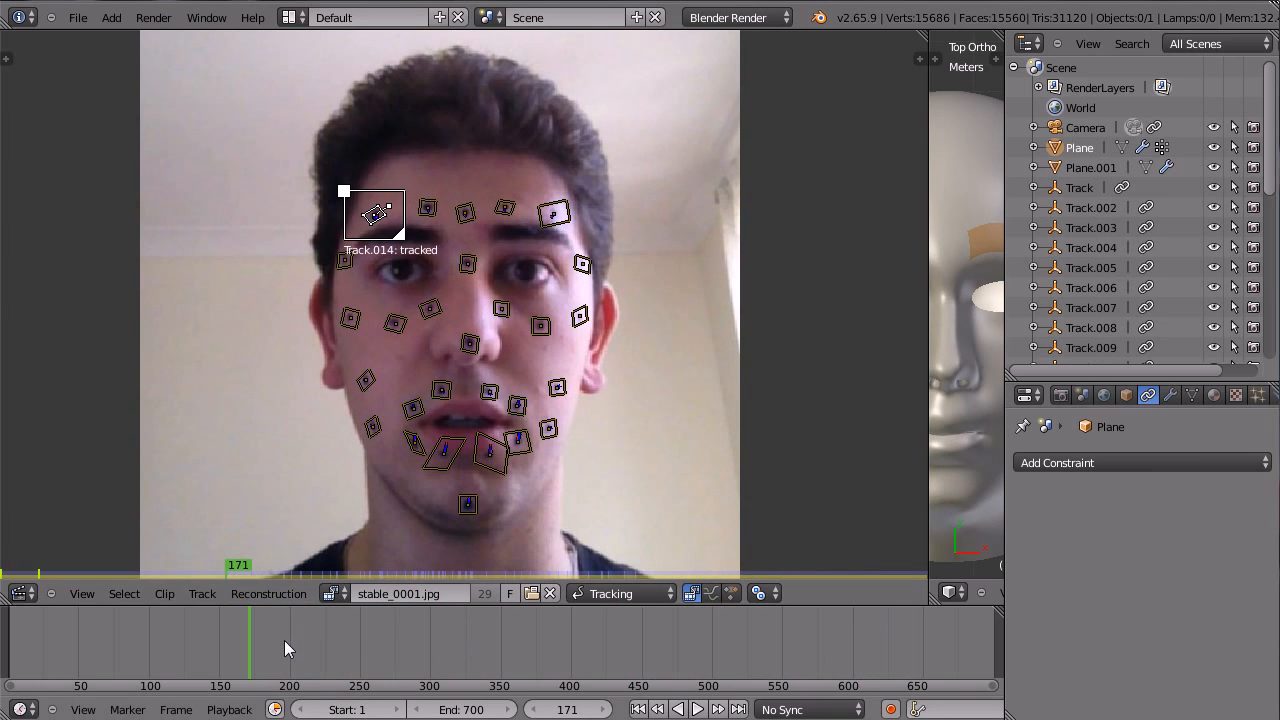
click(372, 640)
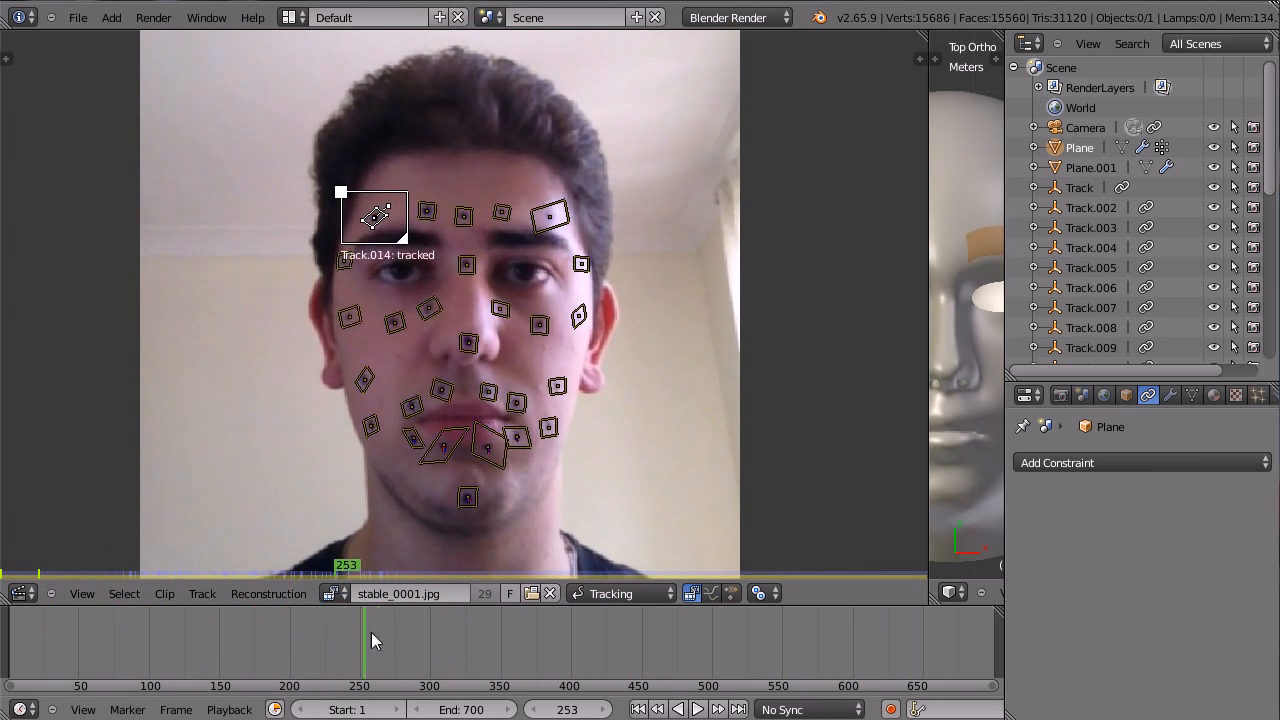
click(704, 640)
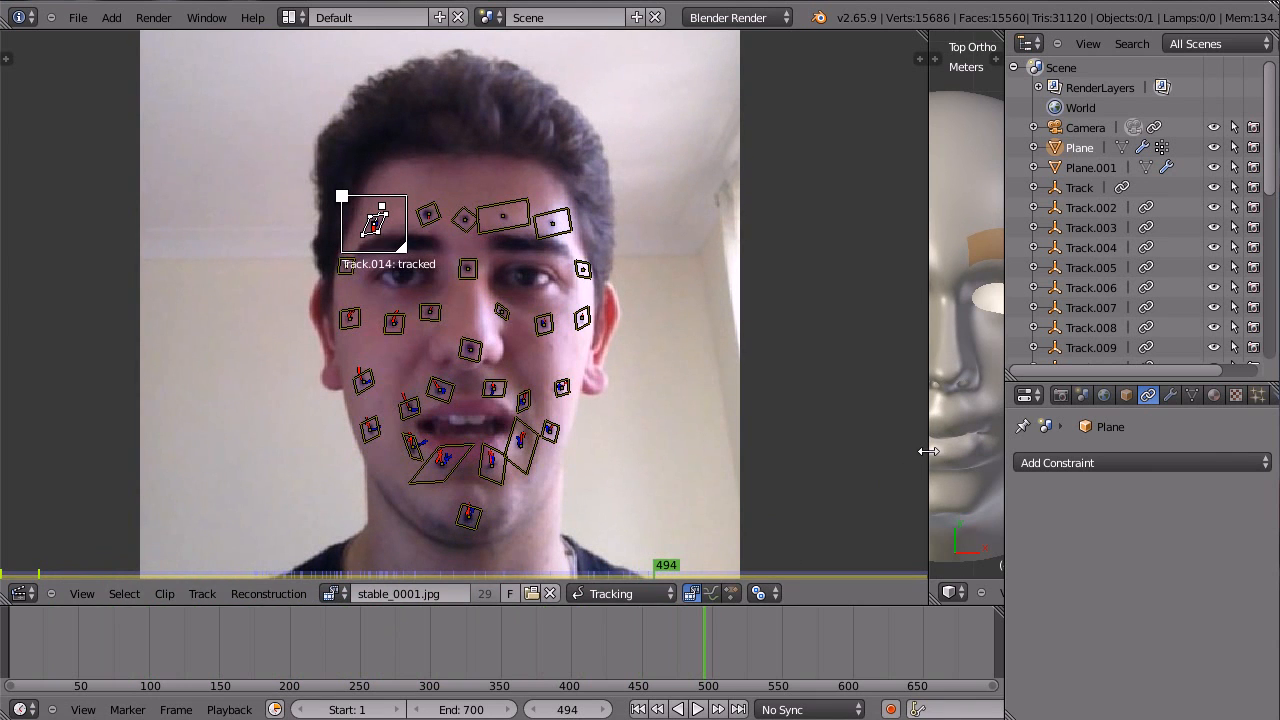
Step: Open the 3D head view beside the footage, orbit the head and scrub to frame 535
drag(928, 450, 444, 450)
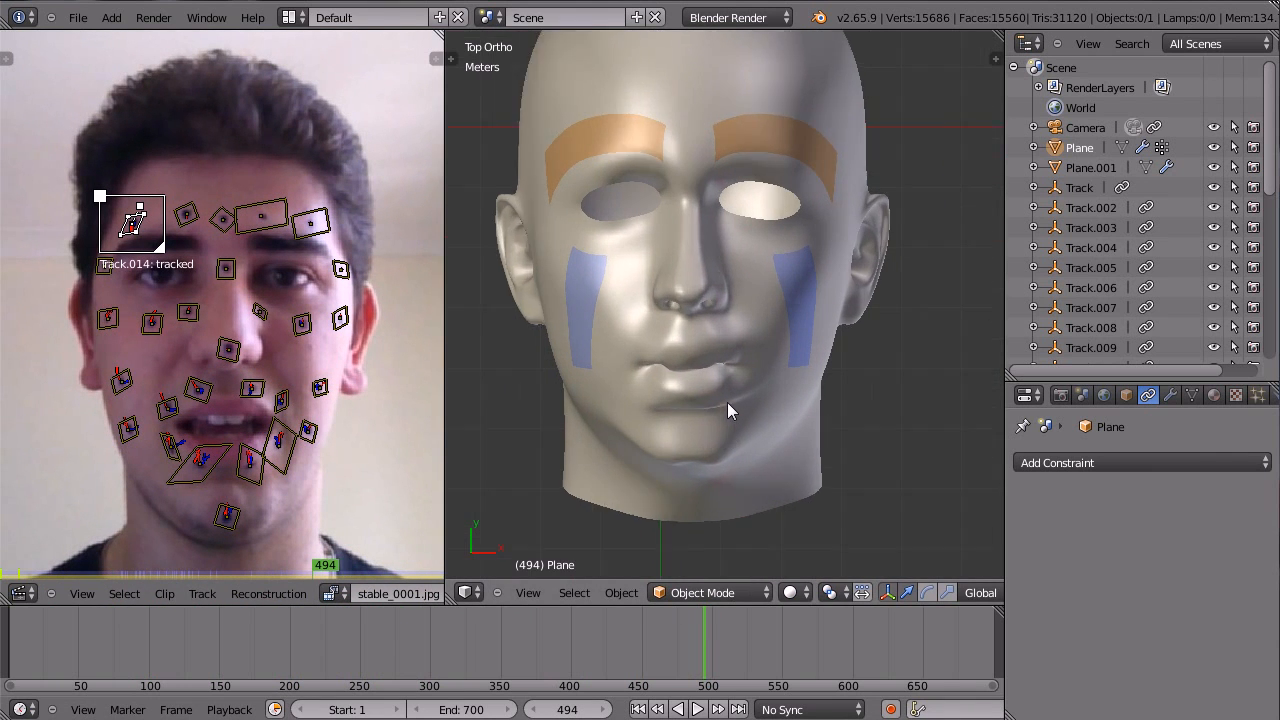
drag(730, 410, 696, 432)
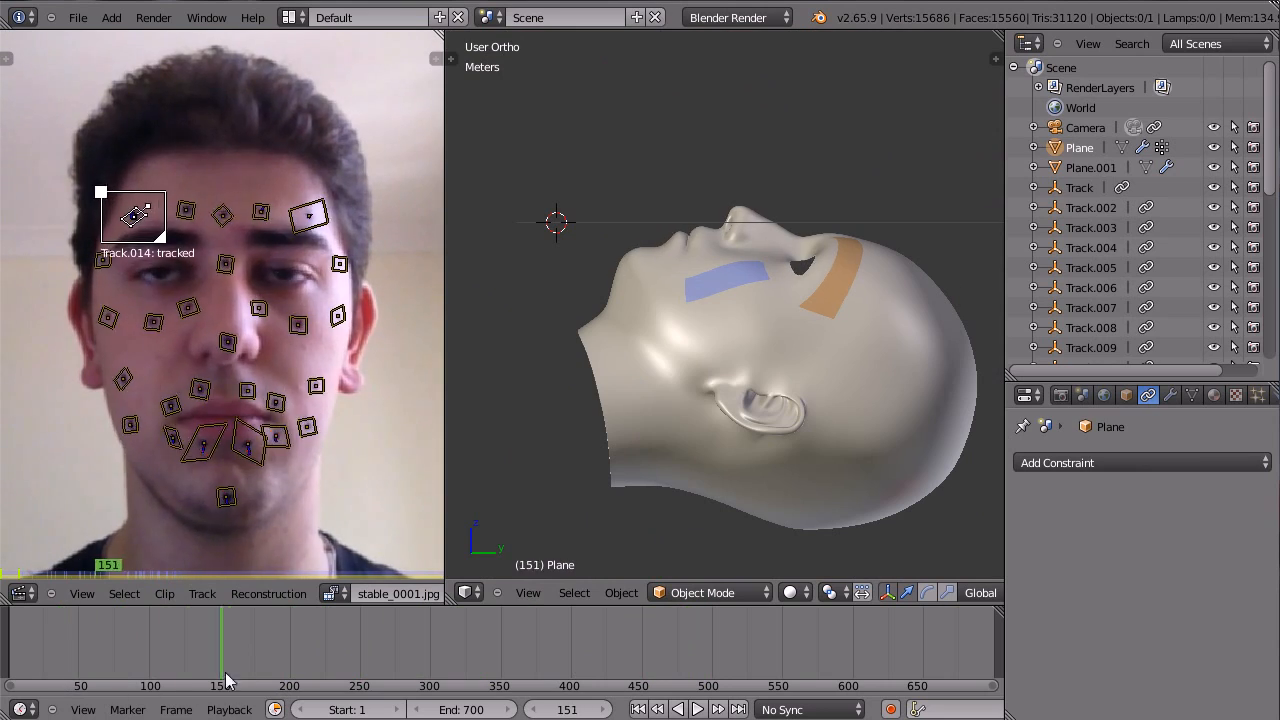
click(760, 650)
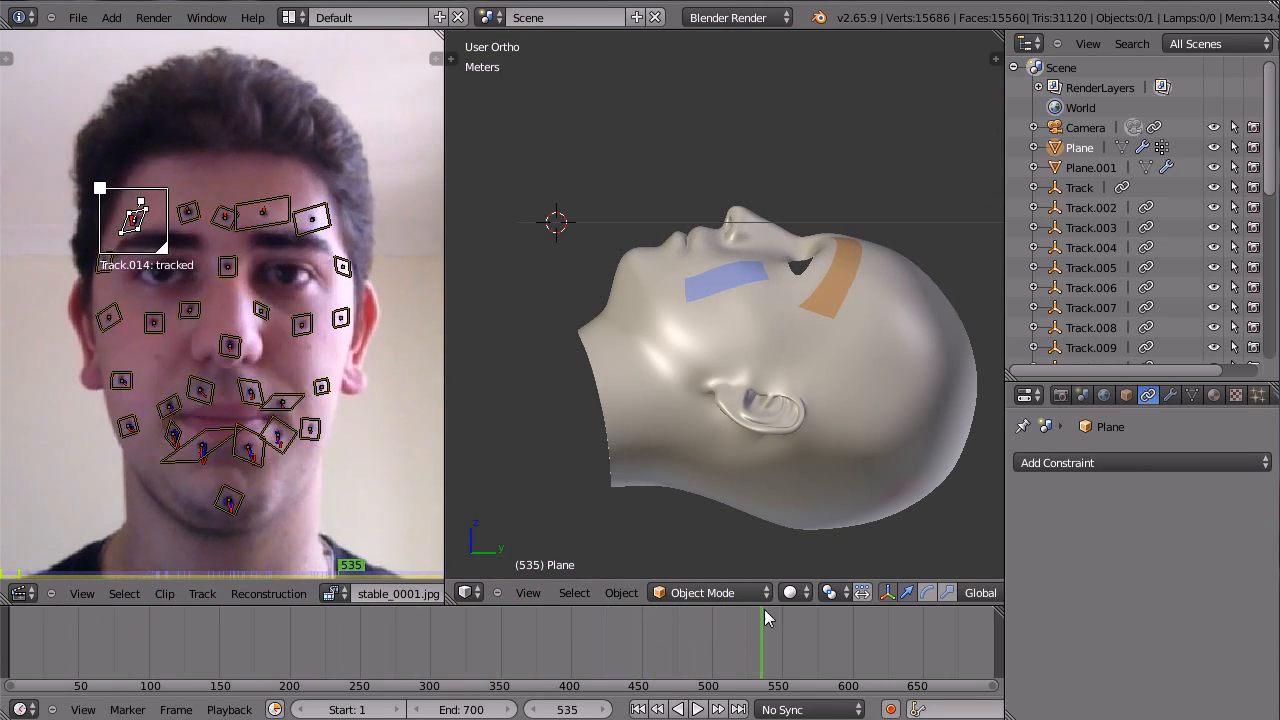
click(690, 640)
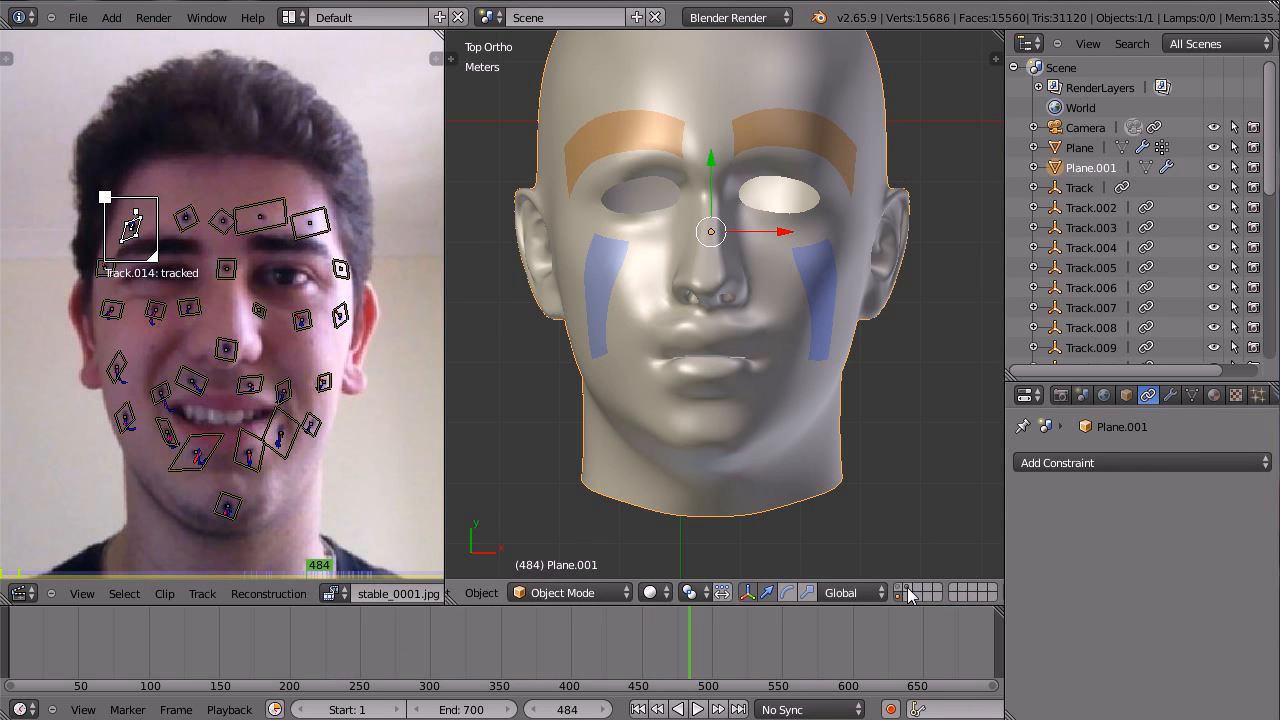
drag(700, 300, 640, 350)
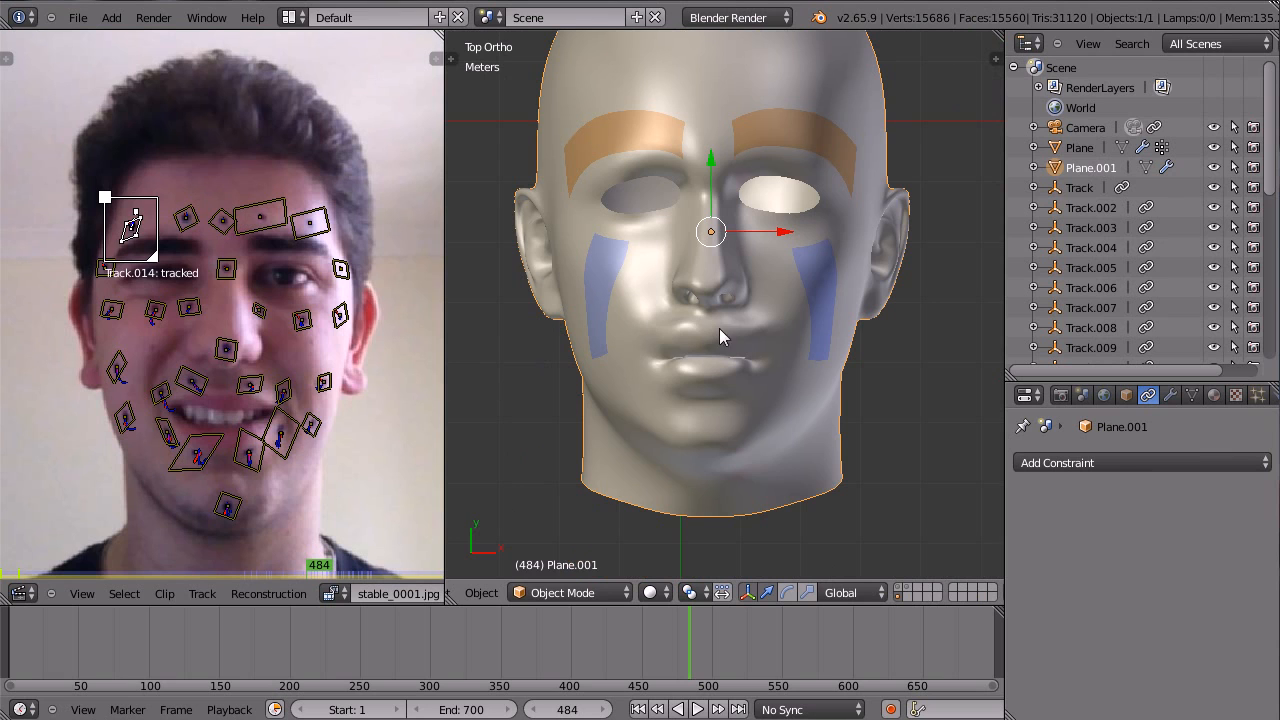
key(z)
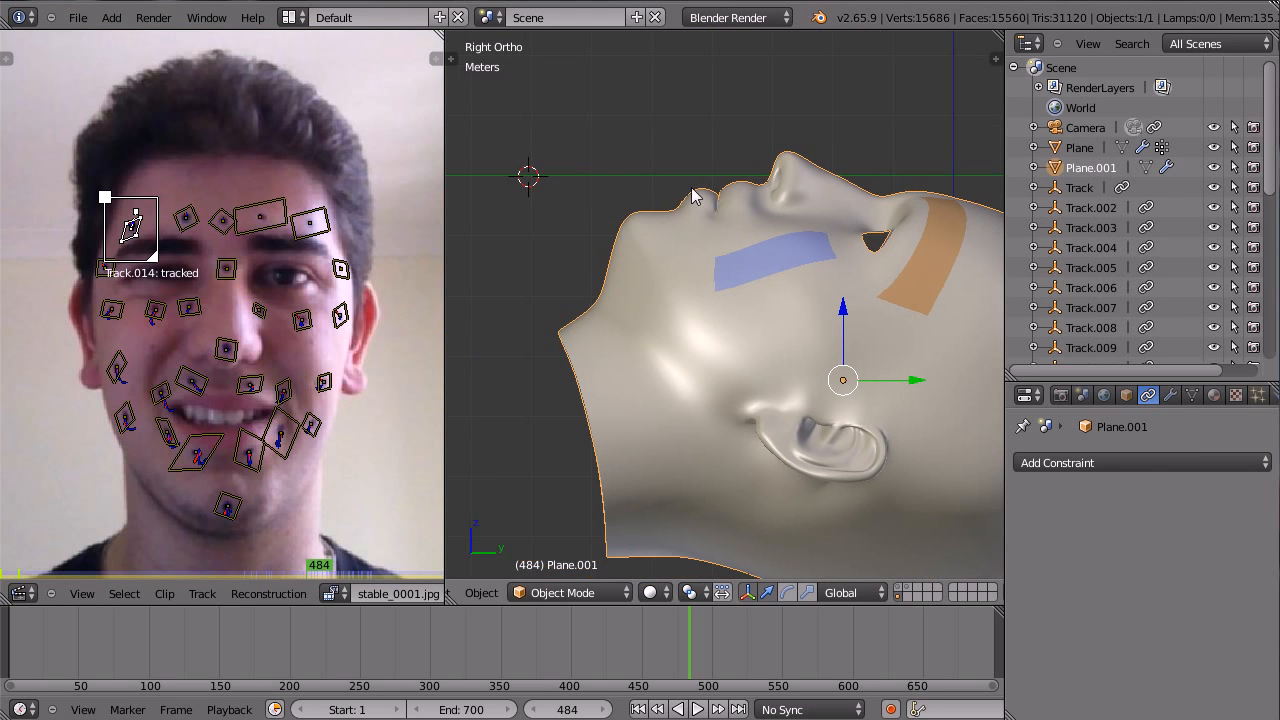
key(Tab)
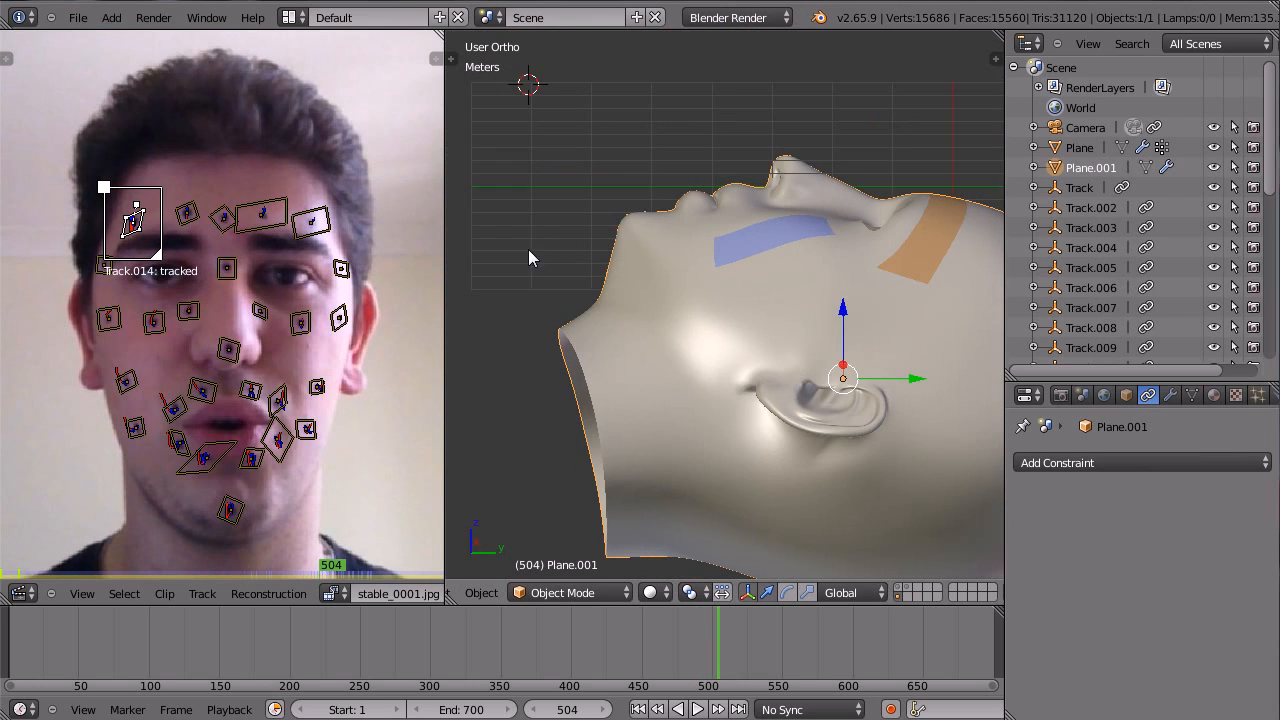
key(Tab)
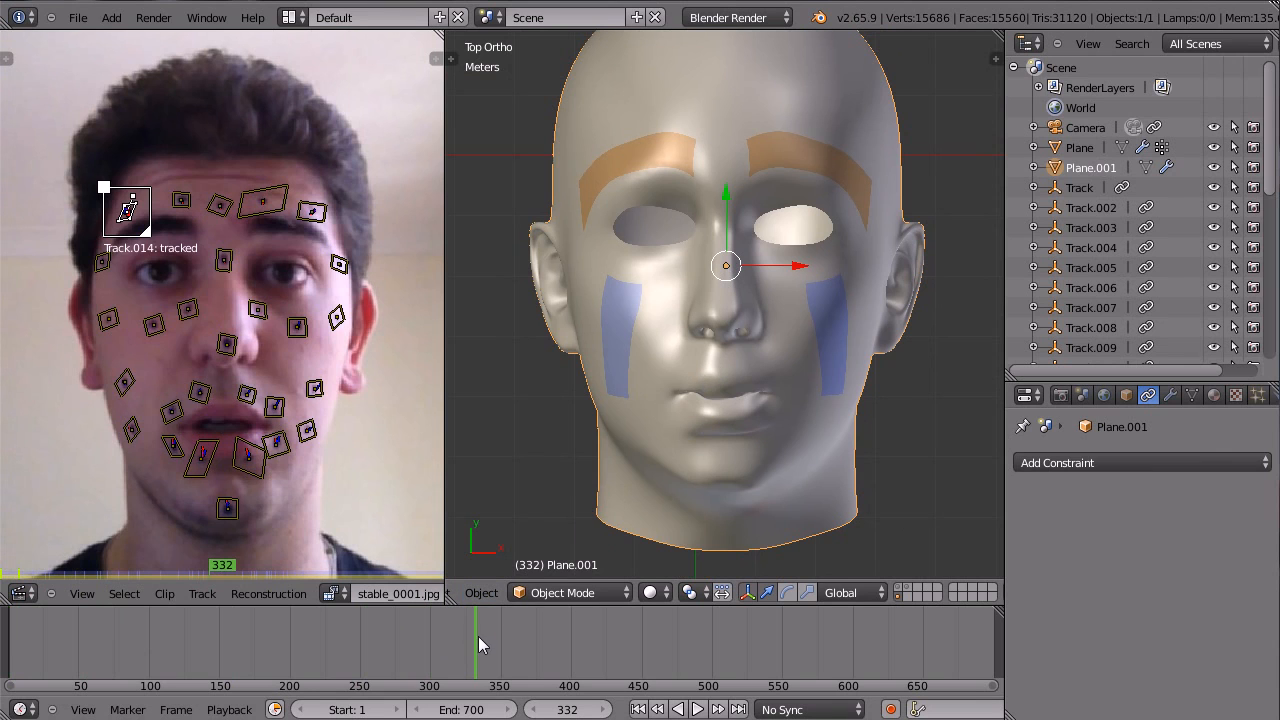
Step: Jump to frame 540 and select the cheek marker beside the nose
click(876, 640)
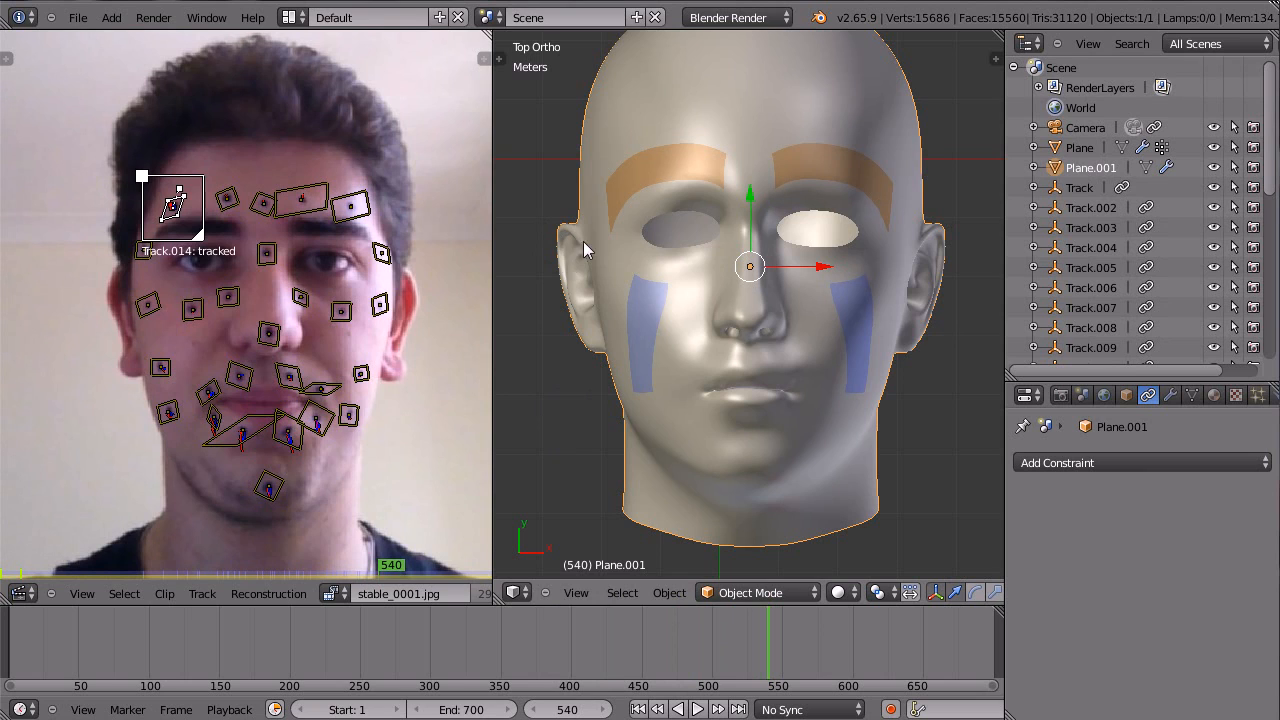
mouse_move(750, 338)
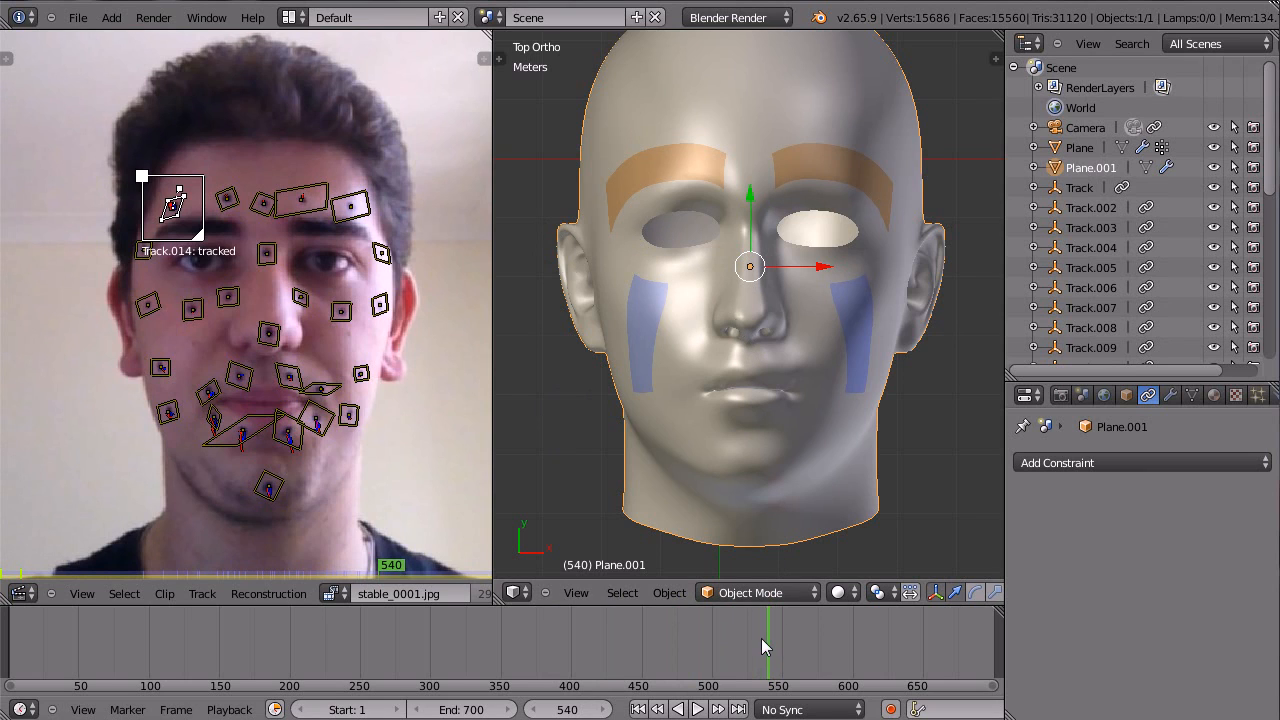
click(342, 312)
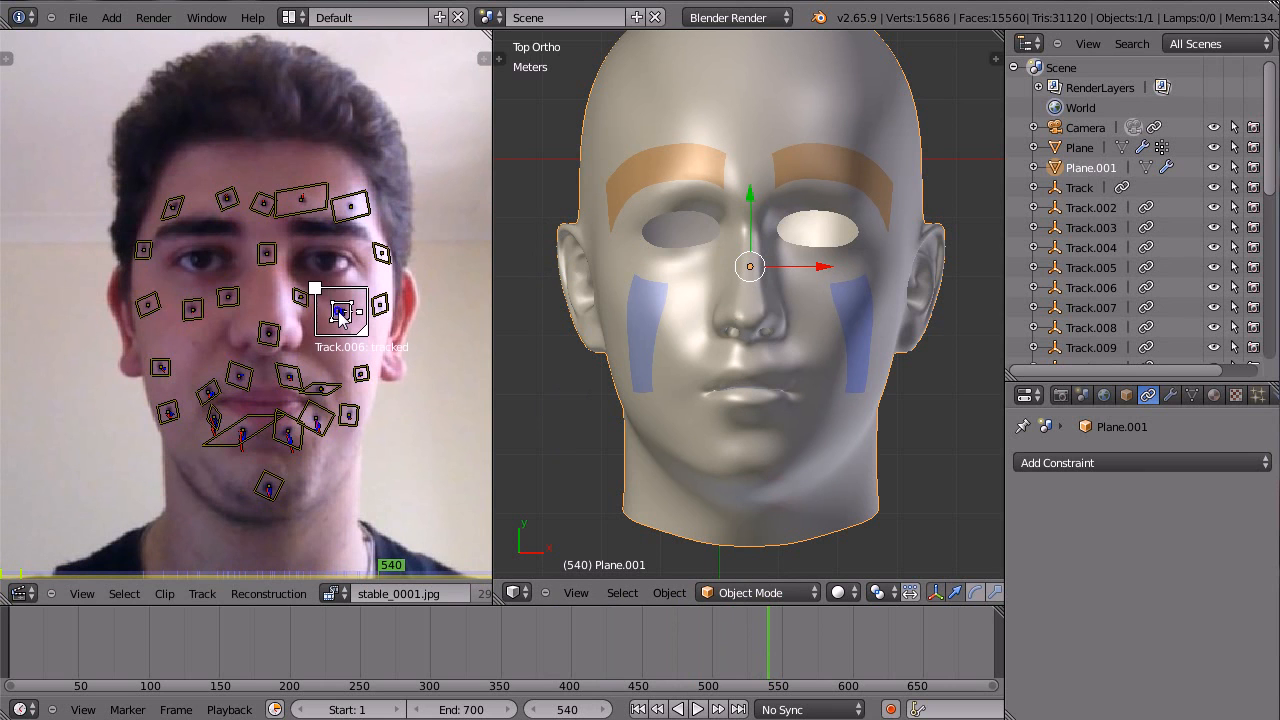